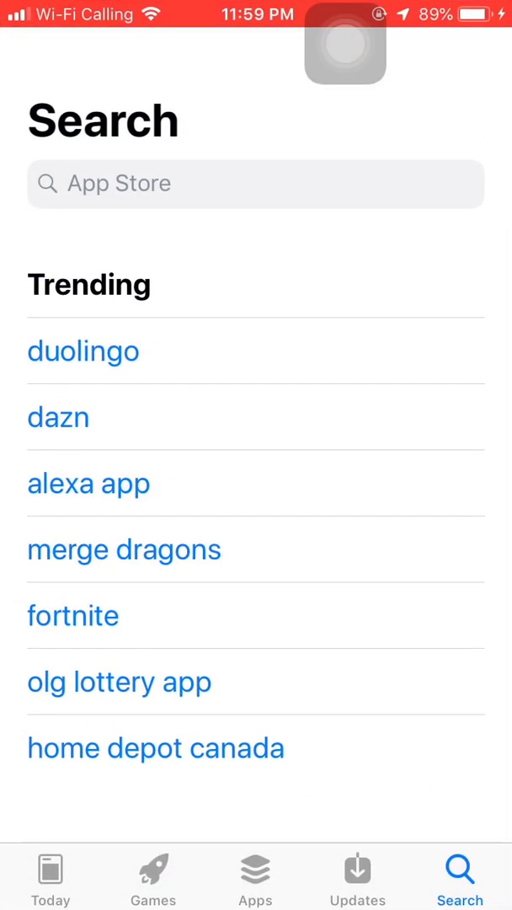
Search the App Store for 'On' (OneDrive), then go back to the home screen.
{"action": "type", "text": "On"}
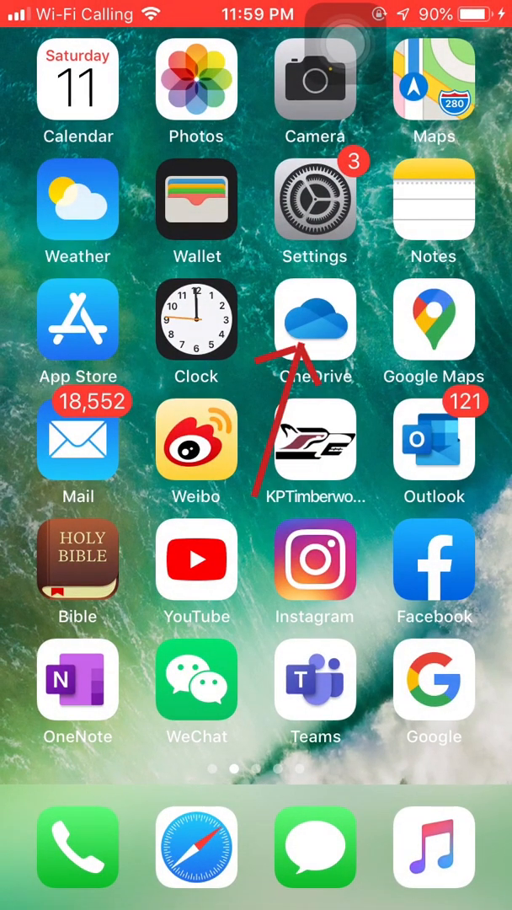
Launch OneDrive and create a folder named Apr.12 in the school files.
{"action": "left_click", "coordinate": [315, 320]}
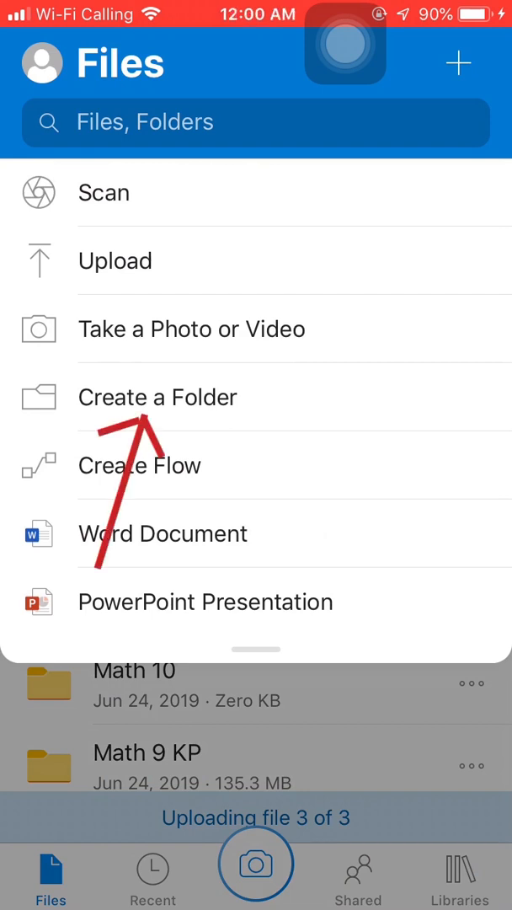
{"action": "left_click", "coordinate": [158, 397]}
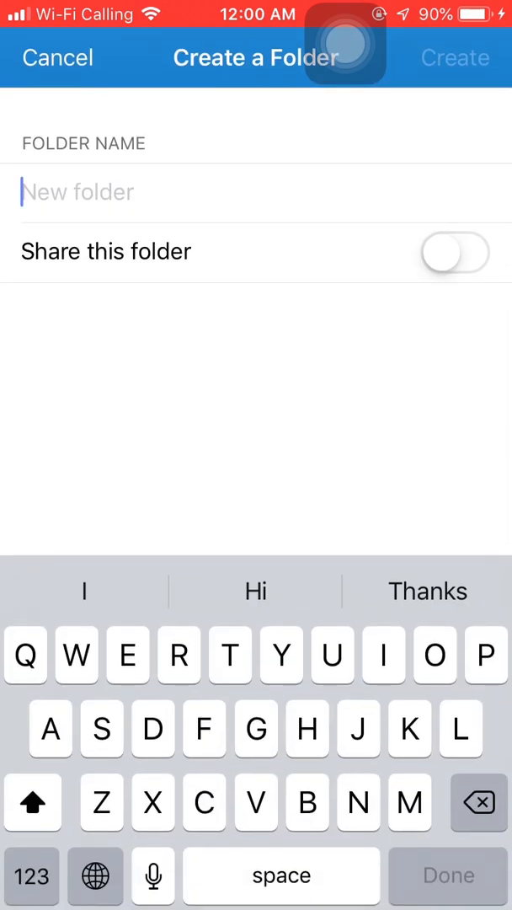
{"action": "type", "text": "Apr.1"}
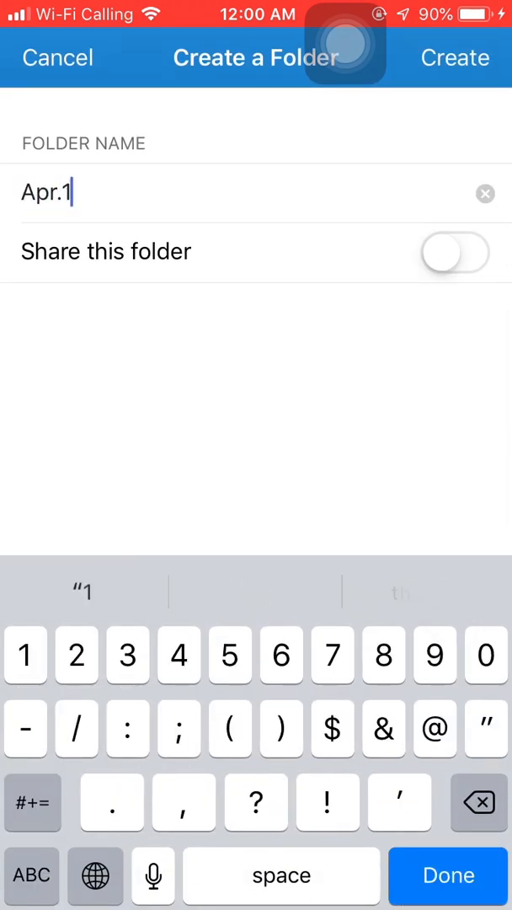
{"action": "type", "text": "2"}
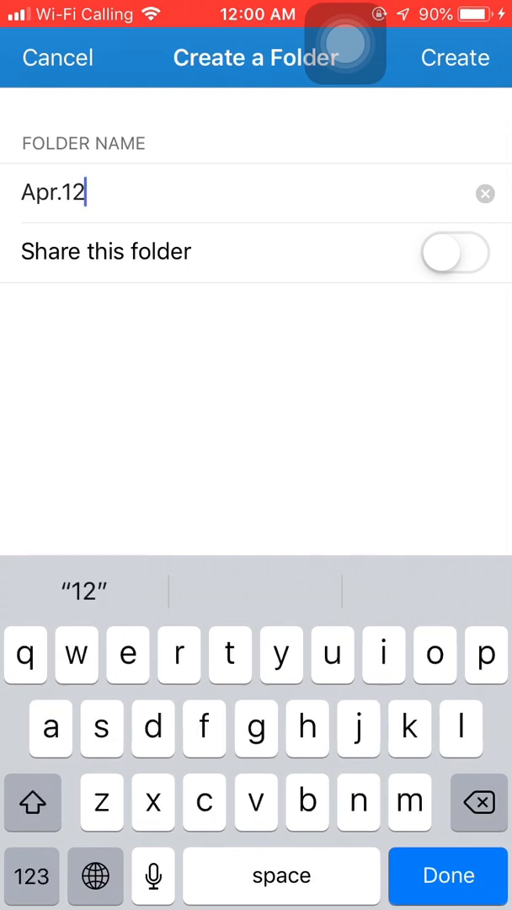
{"action": "left_click", "coordinate": [455, 57]}
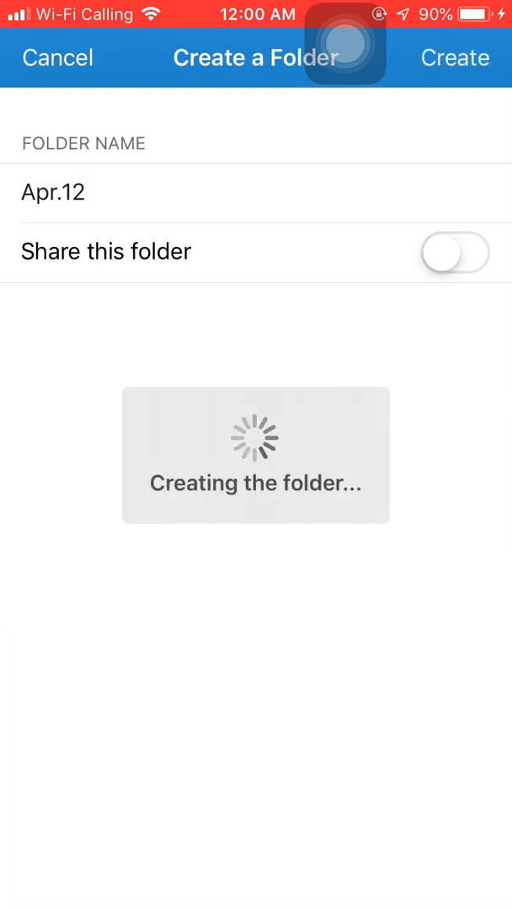
{"action": "left_click", "coordinate": [455, 57]}
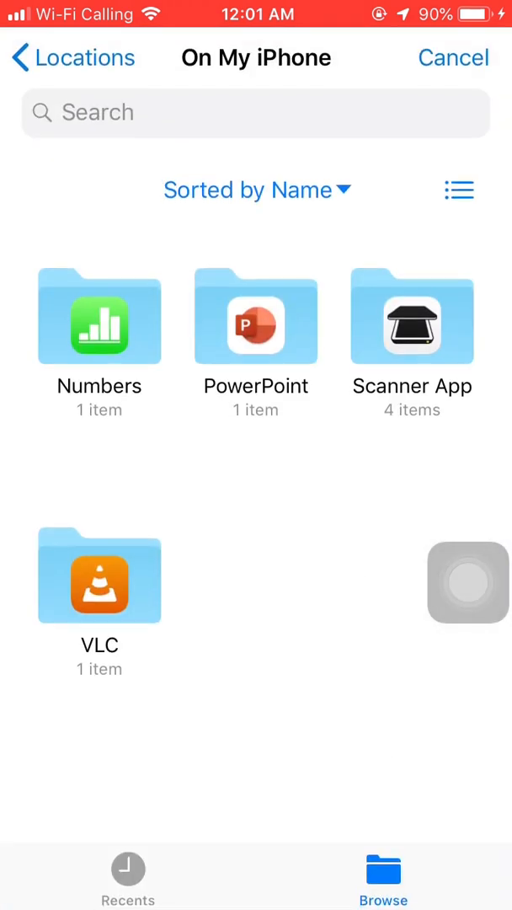
Upload the scanned Doc Oct 15, 2017, 11-16 PM PDF into Apr.12, then go home.
{"action": "left_click", "coordinate": [412, 319]}
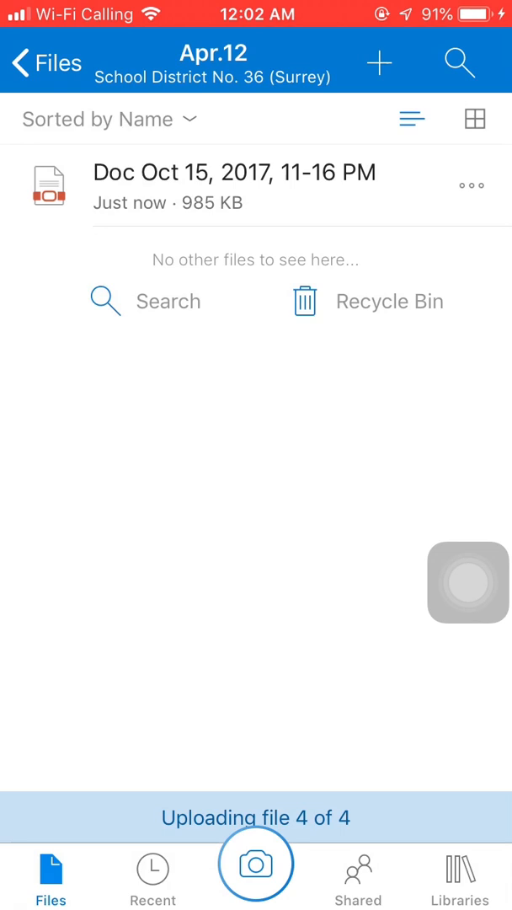
{"action": "key", "text": "home"}
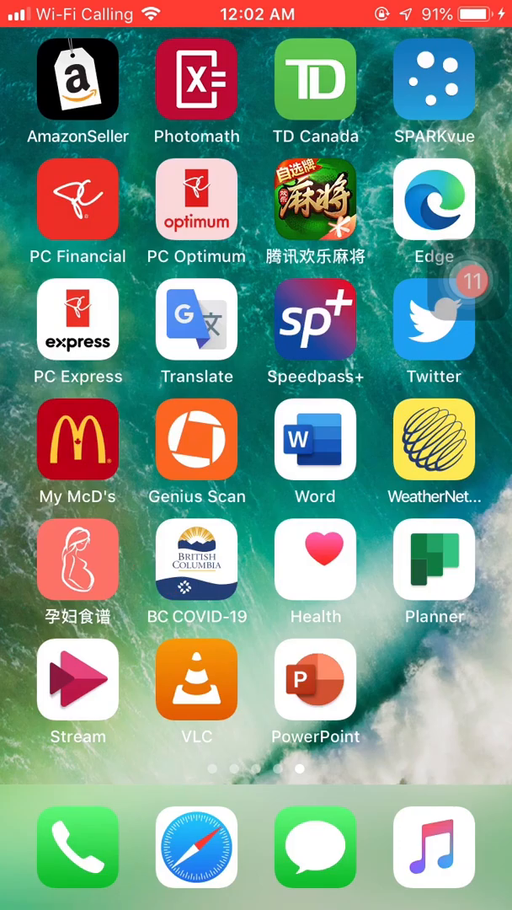
Launch PowerPoint and type Arp as the slide title.
{"action": "left_click", "coordinate": [316, 681]}
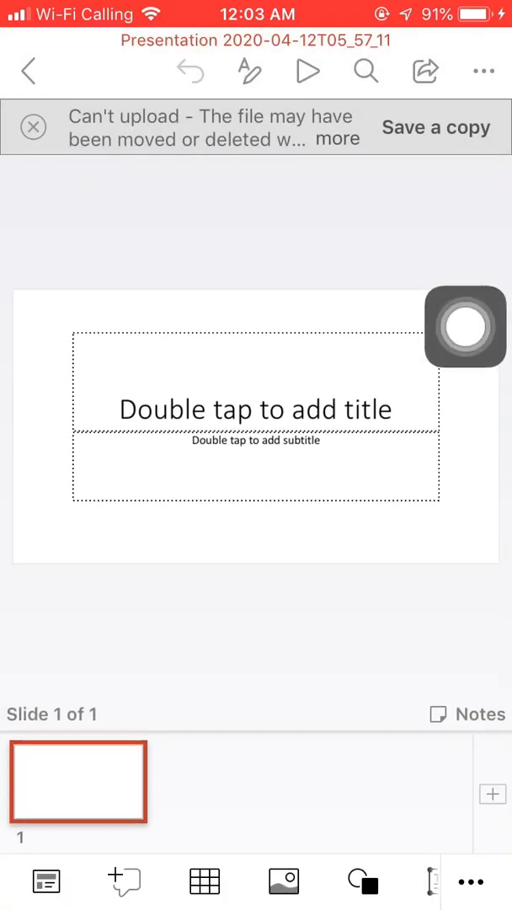
{"action": "left_click", "coordinate": [255, 410]}
{"action": "type", "text": "Ar"}
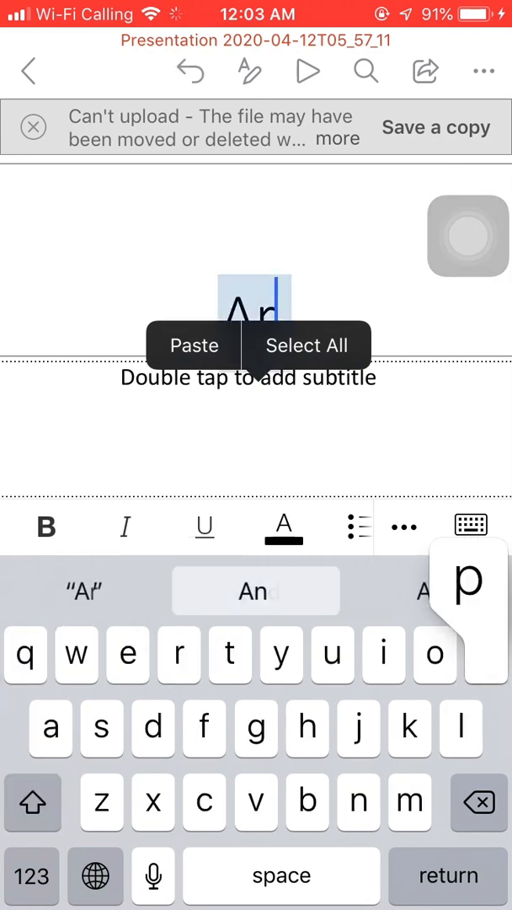
{"action": "type", "text": "p"}
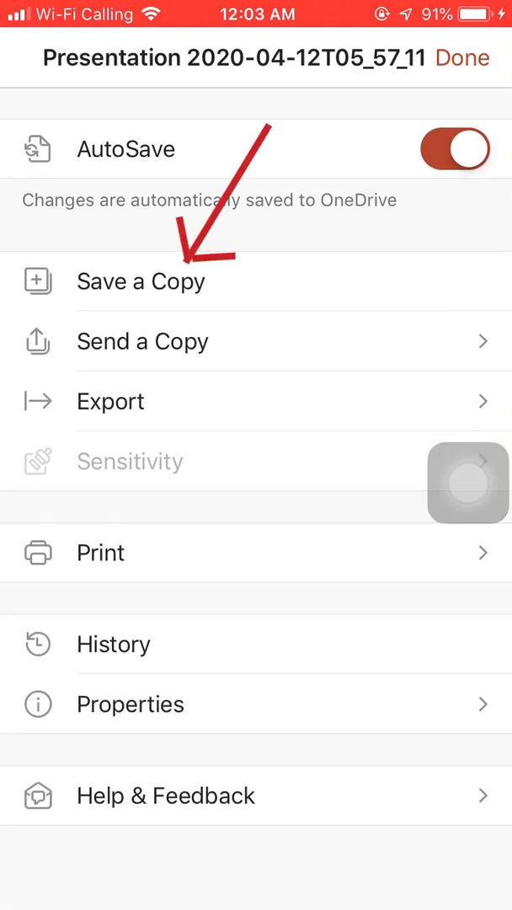
Save a copy of the presentation to Apr.12 on OneDrive - School District.
{"action": "left_click", "coordinate": [462, 57]}
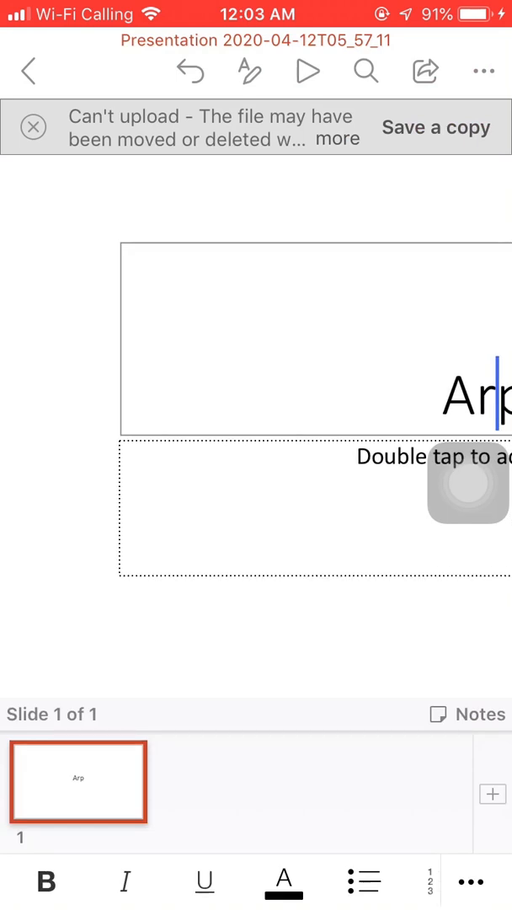
{"action": "left_click", "coordinate": [436, 127]}
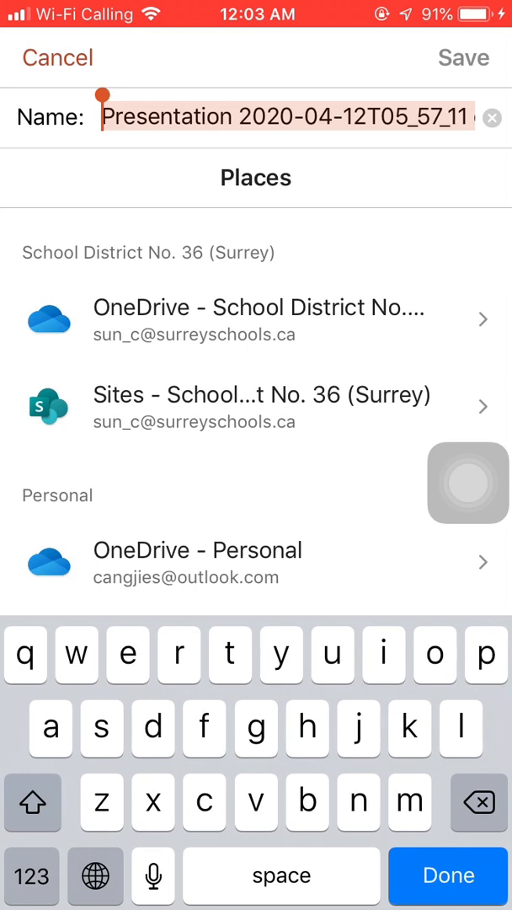
{"action": "left_click", "coordinate": [257, 320]}
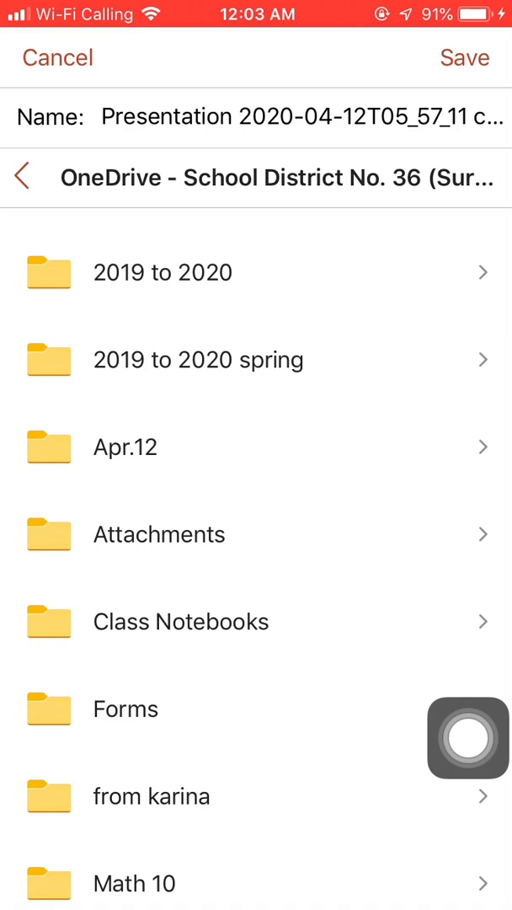
{"action": "left_click", "coordinate": [125, 446]}
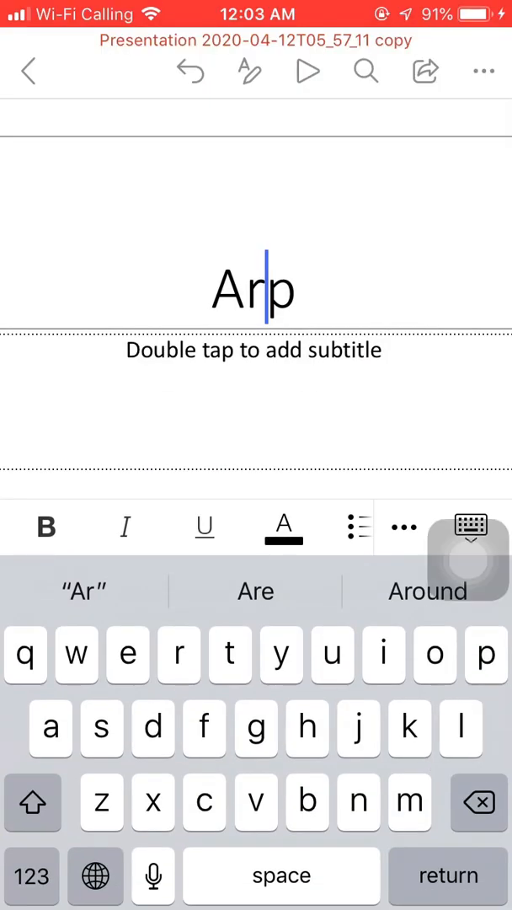
{"action": "key", "text": "home"}
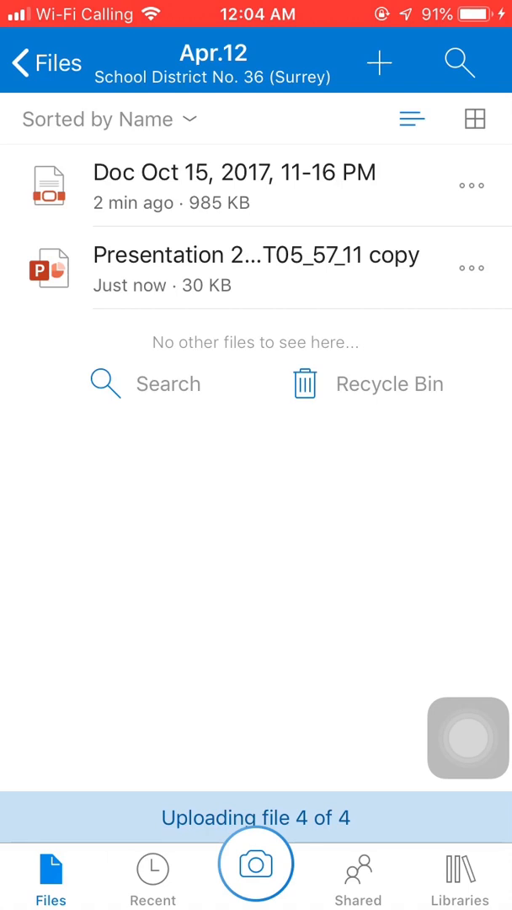
From the main files list, open the Share sheet for the Apr.12 folder.
{"action": "left_click", "coordinate": [45, 62]}
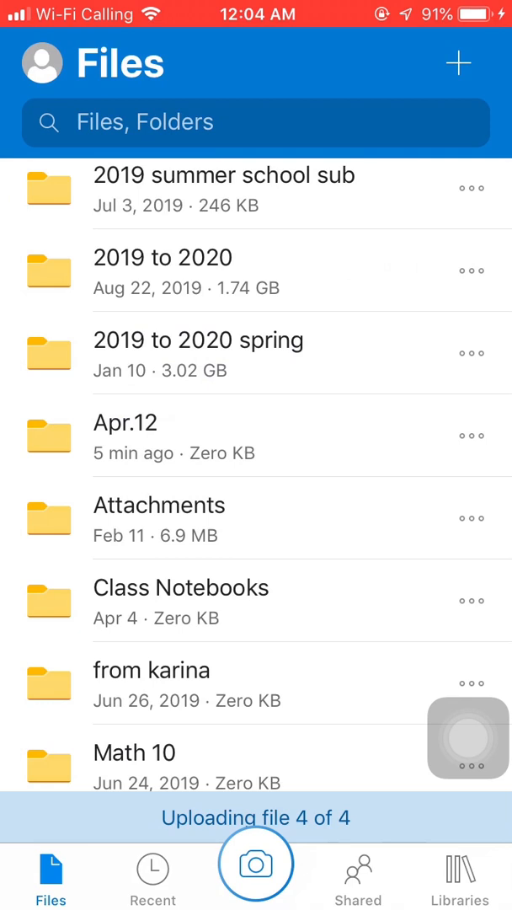
{"action": "left_click", "coordinate": [472, 435]}
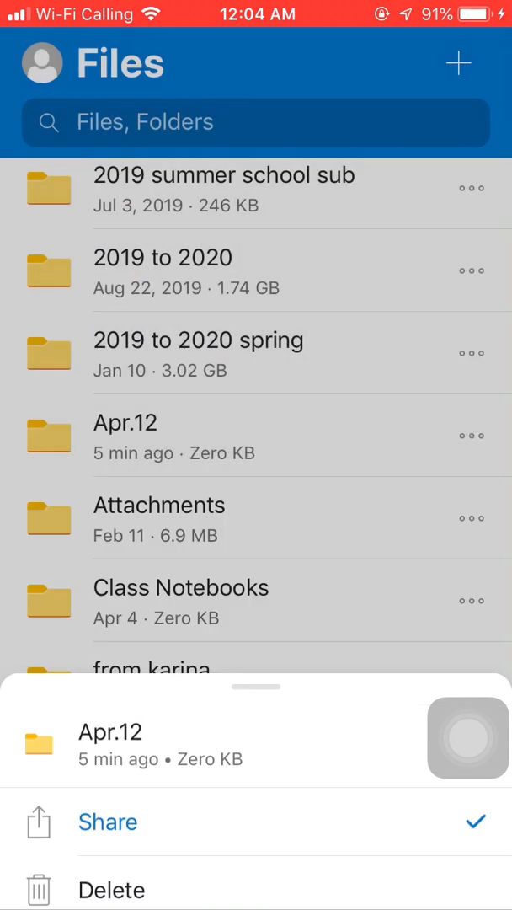
{"action": "left_click", "coordinate": [108, 822]}
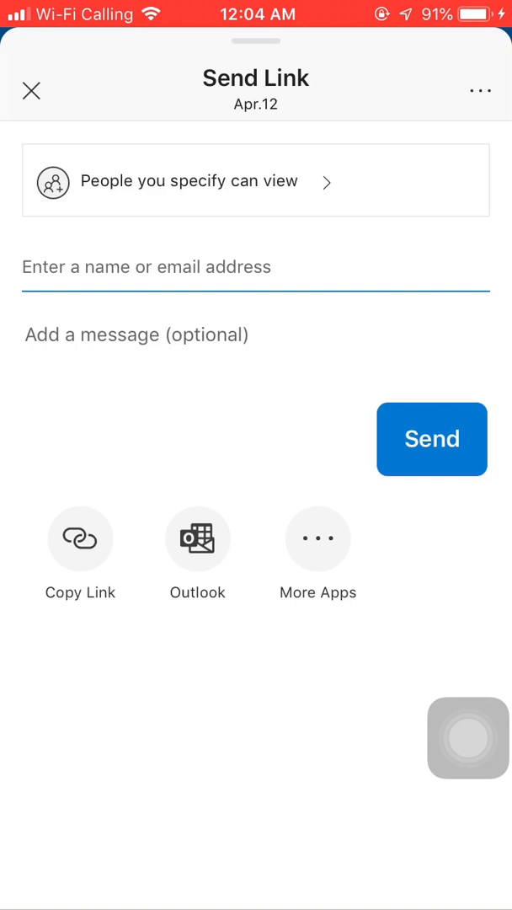
{"action": "left_click", "coordinate": [256, 267]}
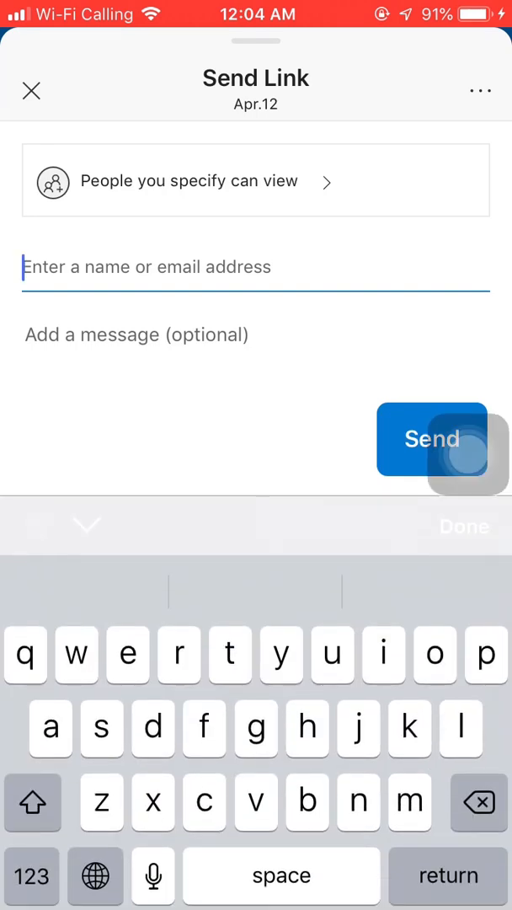
{"action": "type", "text": "Ross"}
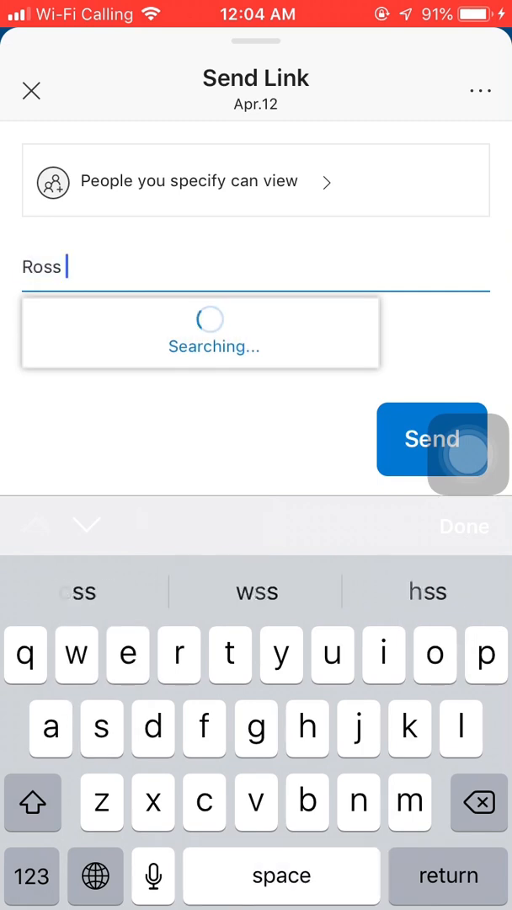
{"action": "type", "text": "sun"}
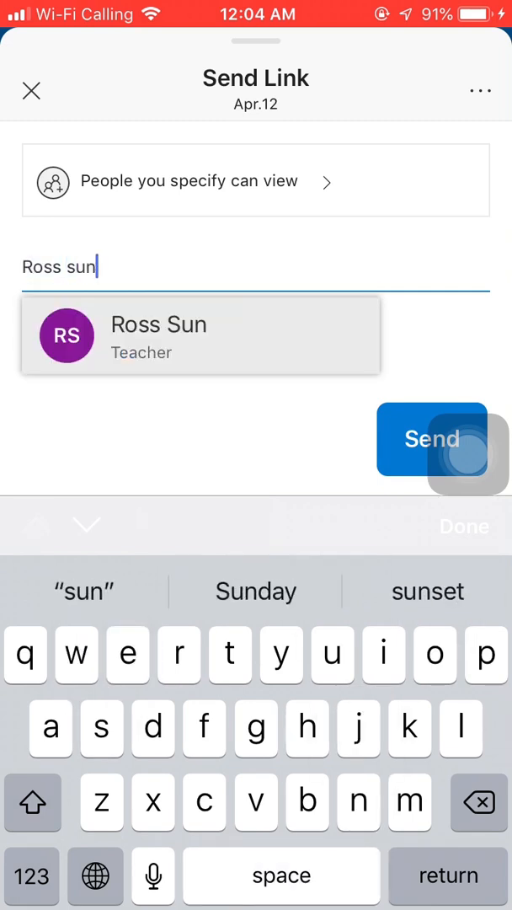
{"action": "left_click", "coordinate": [201, 337]}
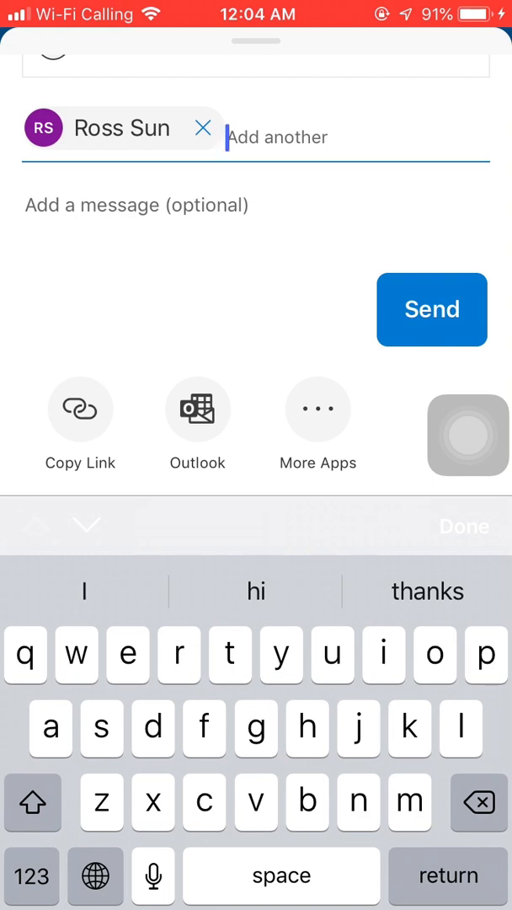
{"action": "left_click", "coordinate": [432, 309]}
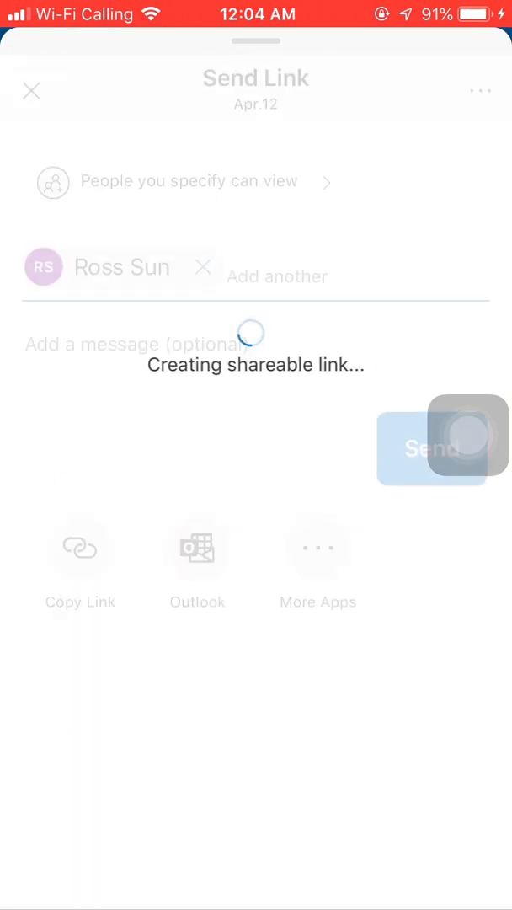
{"action": "left_click", "coordinate": [79, 547]}
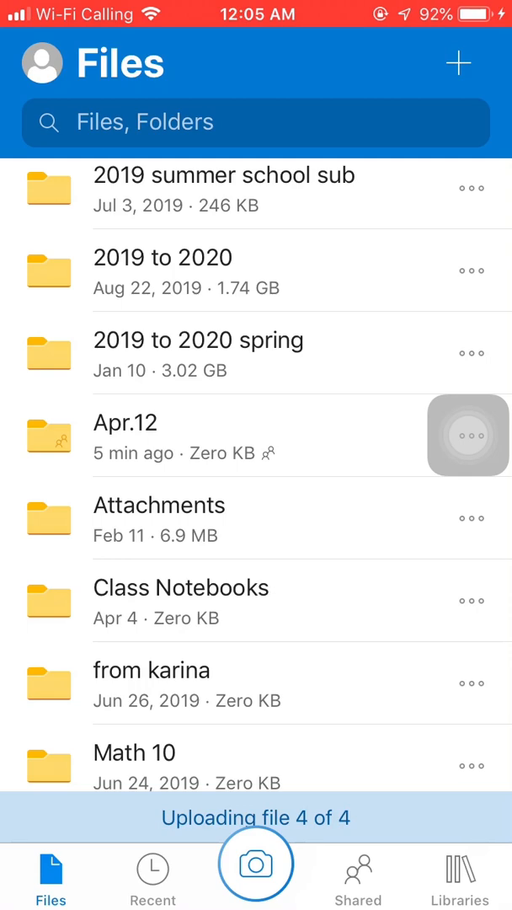
{"action": "key", "text": "home"}
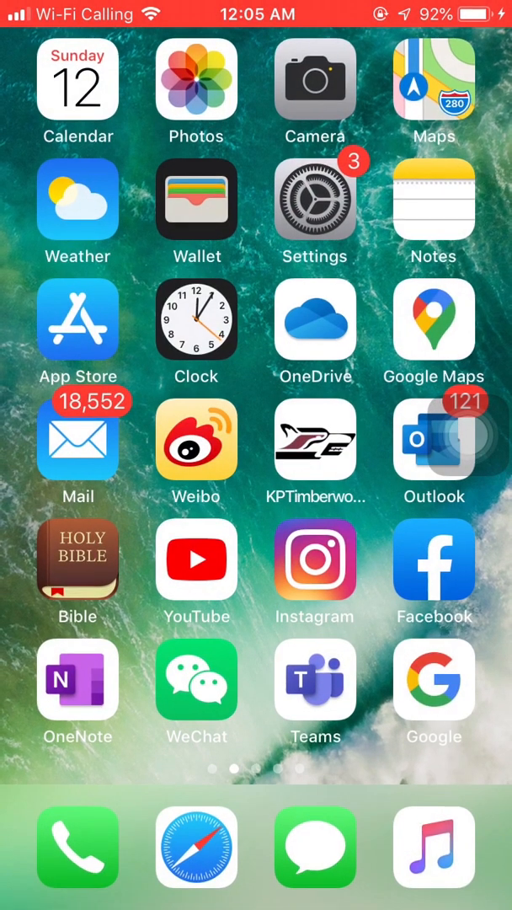
Launch Teams and open the Progress report assignment due Apr 12.
{"action": "left_click", "coordinate": [316, 679]}
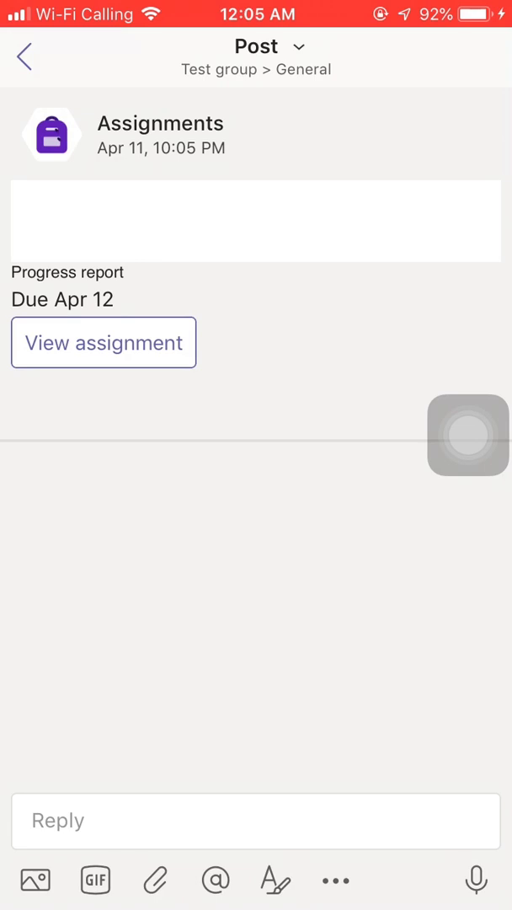
{"action": "left_click", "coordinate": [103, 342]}
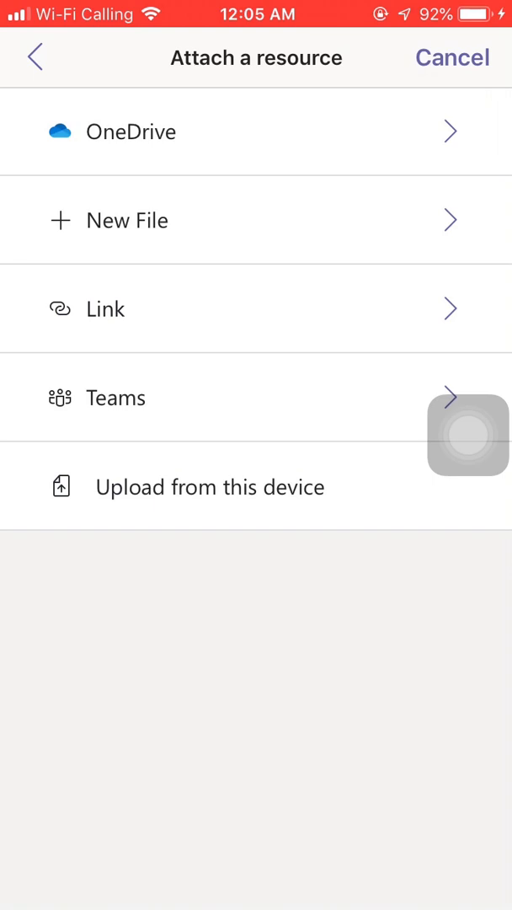
Paste the shared OneDrive folder URL as a Link and attach it to Progress report.
{"action": "left_click", "coordinate": [104, 308]}
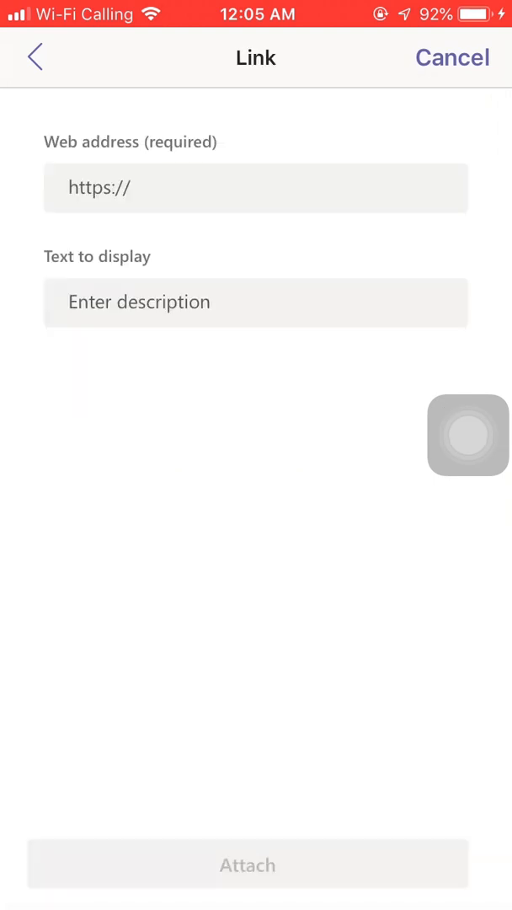
{"action": "left_click", "coordinate": [255, 188]}
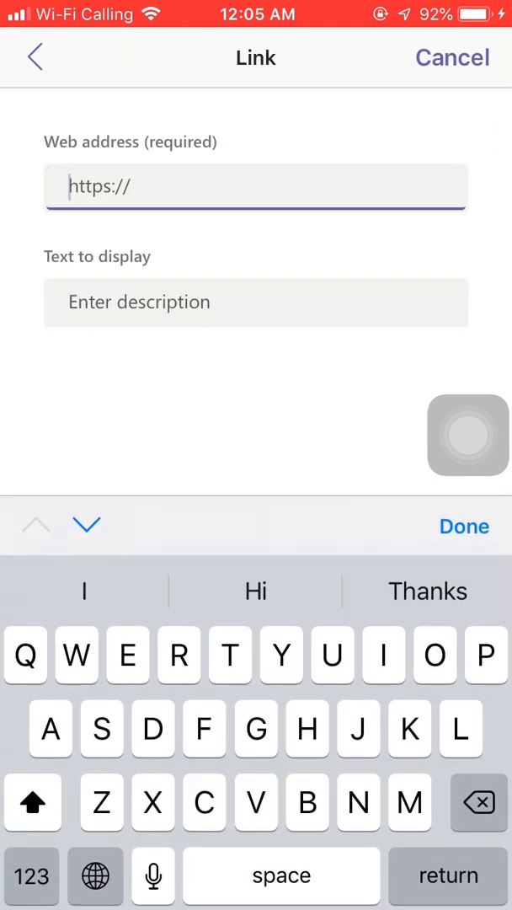
{"action": "type", "text": "=sun_c%40surreyschools.ca&e=pQ2owe"}
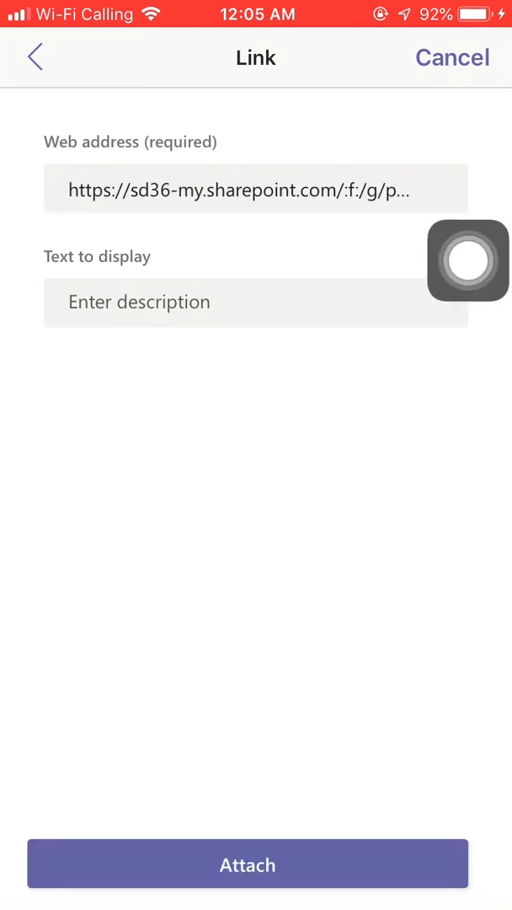
{"action": "left_click", "coordinate": [247, 864]}
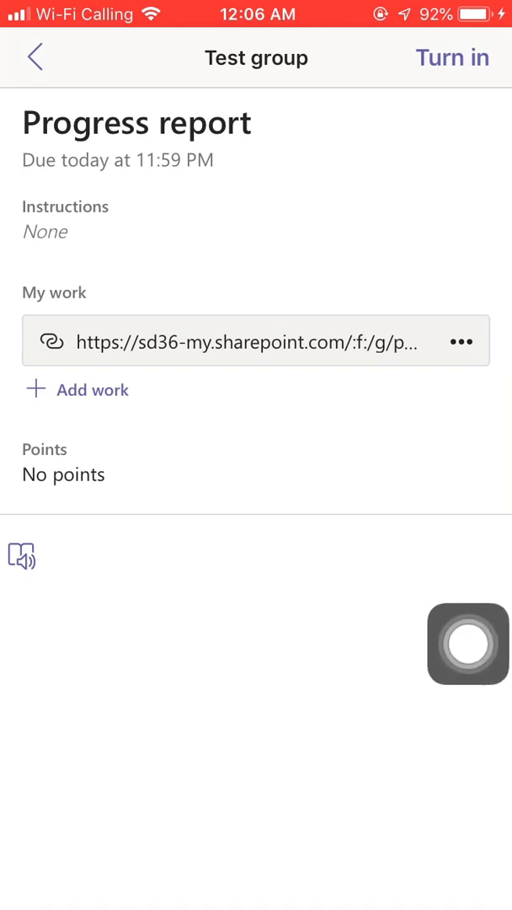
{"action": "left_click", "coordinate": [453, 58]}
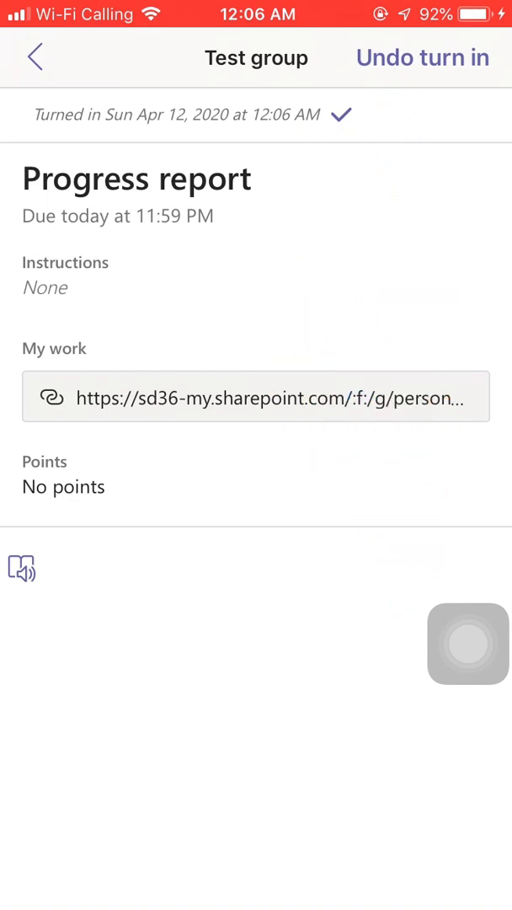
Open the attached link under My work to view the Apr.12 folder contents.
{"action": "left_click", "coordinate": [256, 397]}
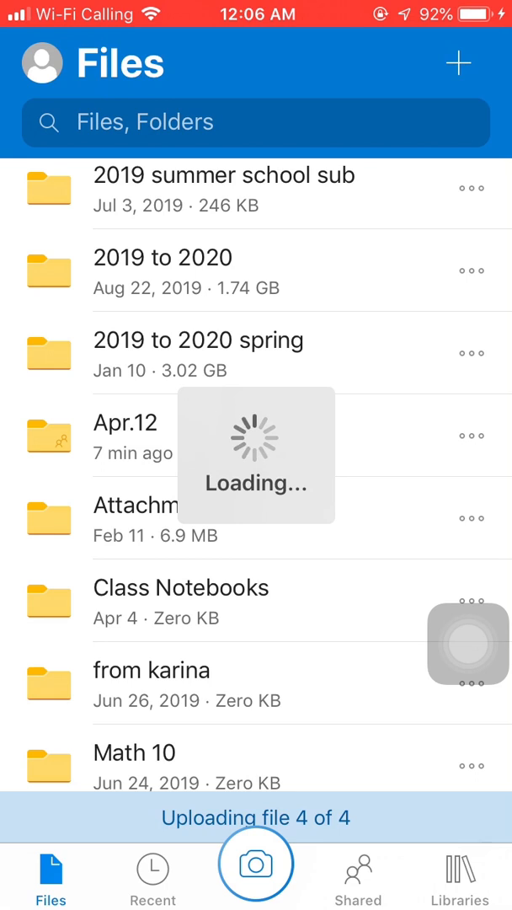
{"action": "left_click", "coordinate": [131, 436]}
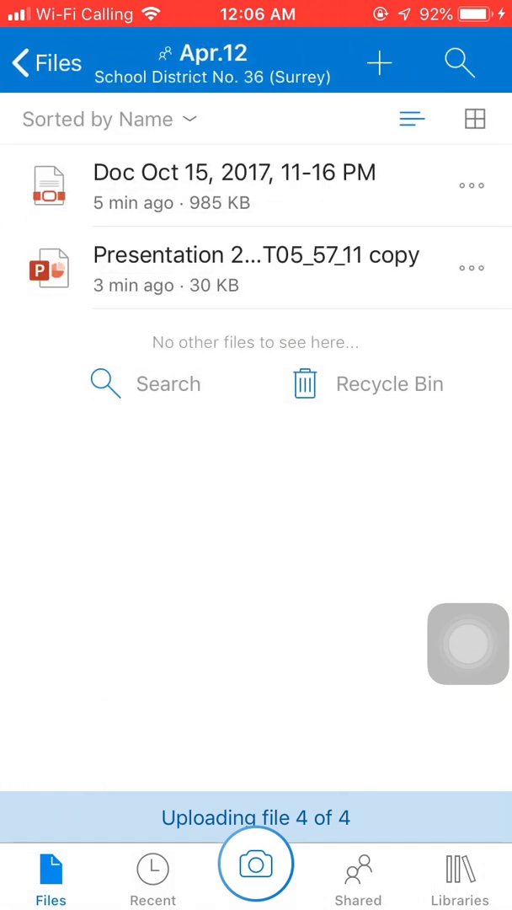